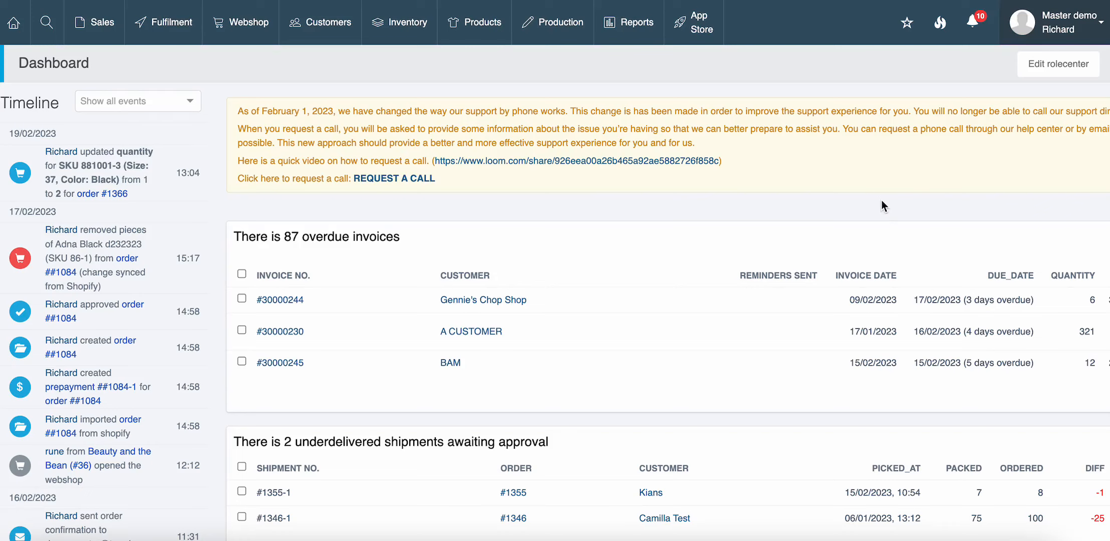
- Show the Master demo account dropdown with Settings, Tasks and Logout
{"action": "left_click", "coordinate": [1062, 22]}
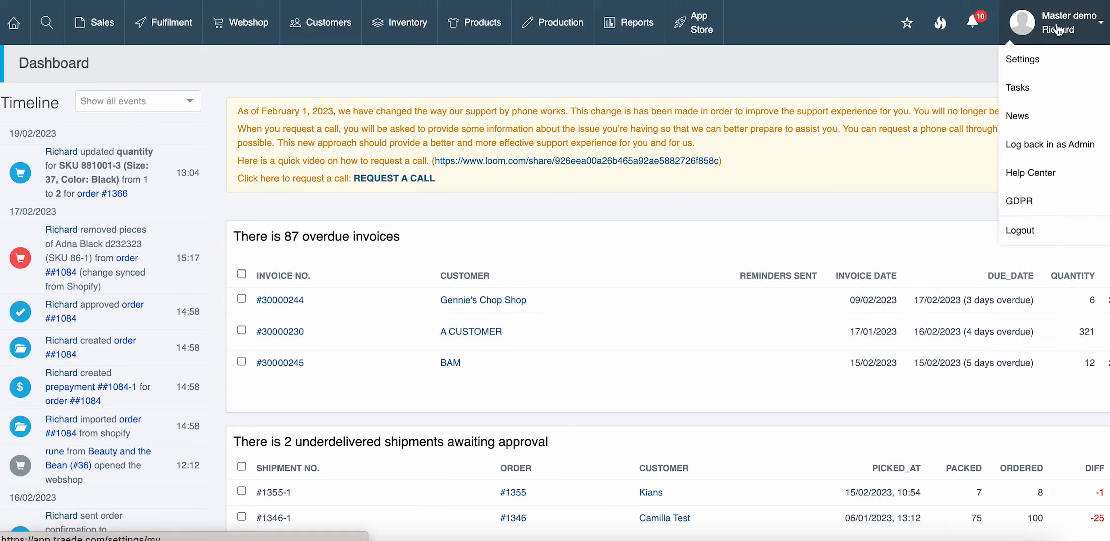
- Go to Sales settings and scroll to the Invoice reminder rules showing DKK and EUR entries
{"action": "left_click", "coordinate": [1022, 59]}
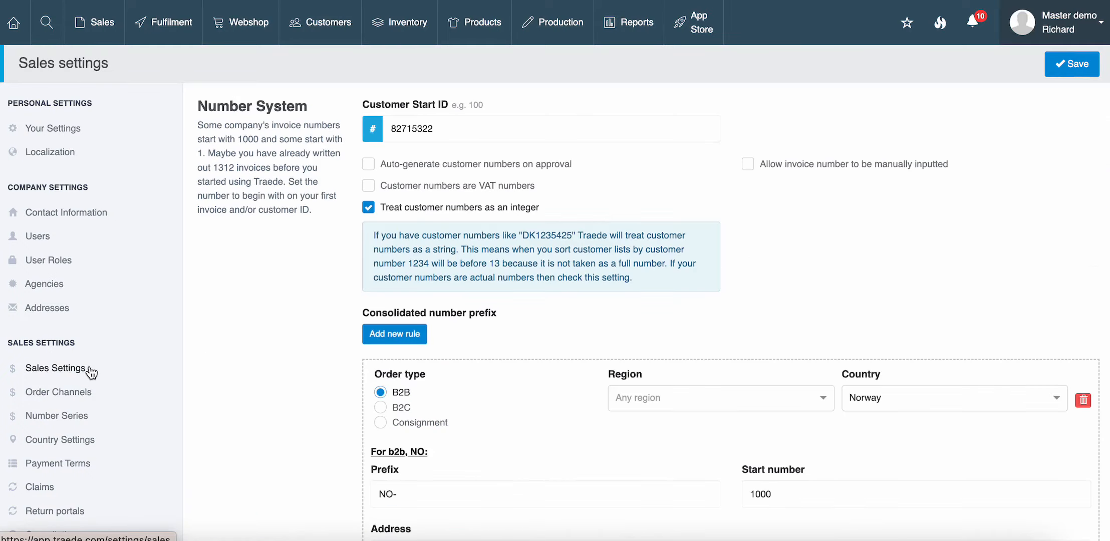
{"action": "scroll", "scroll_direction": "down", "scroll_amount": 3}
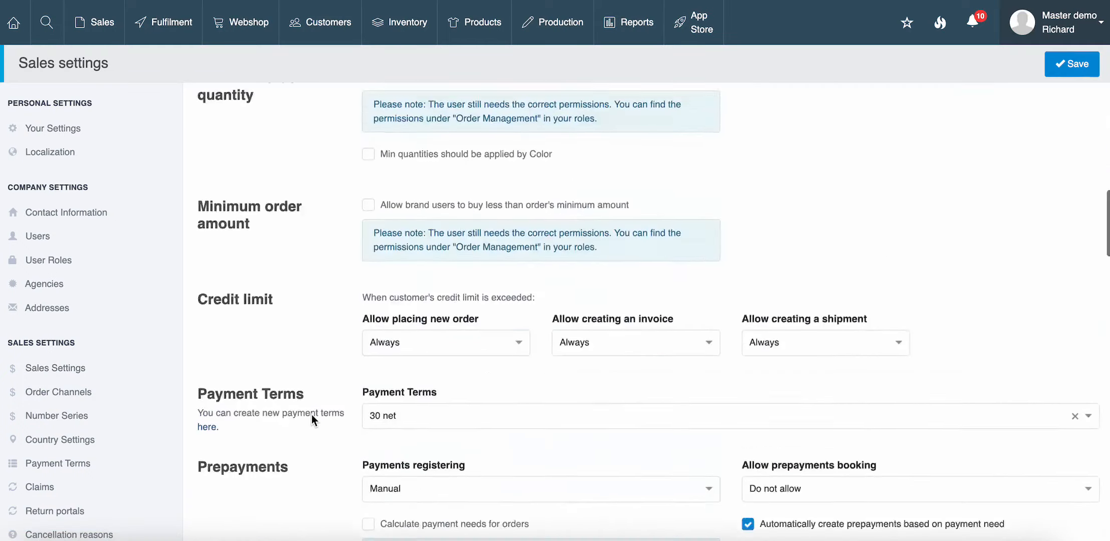
{"action": "scroll", "scroll_direction": "down", "scroll_amount": 3}
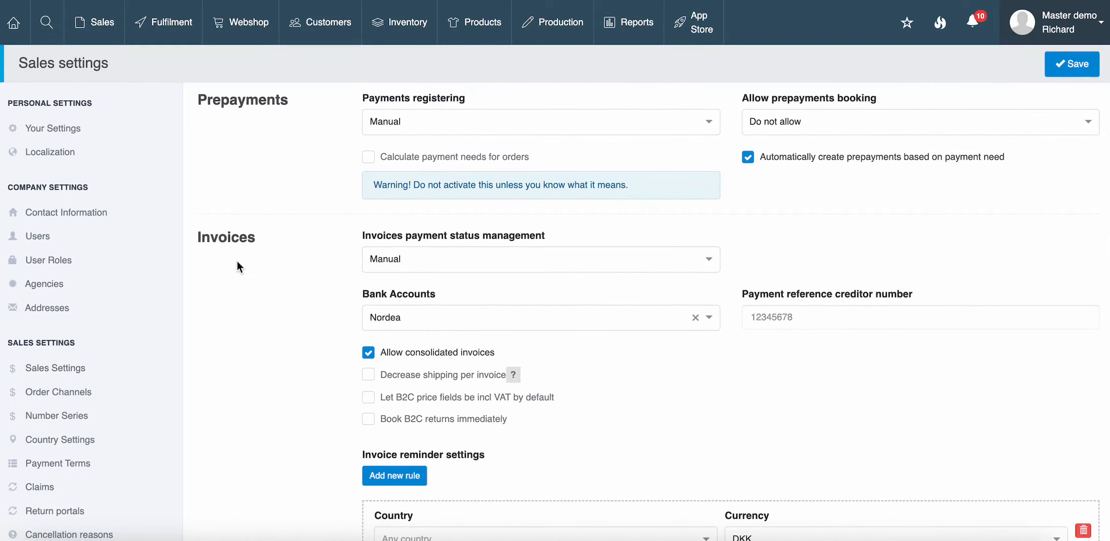
{"action": "scroll", "scroll_direction": "down", "scroll_amount": 3}
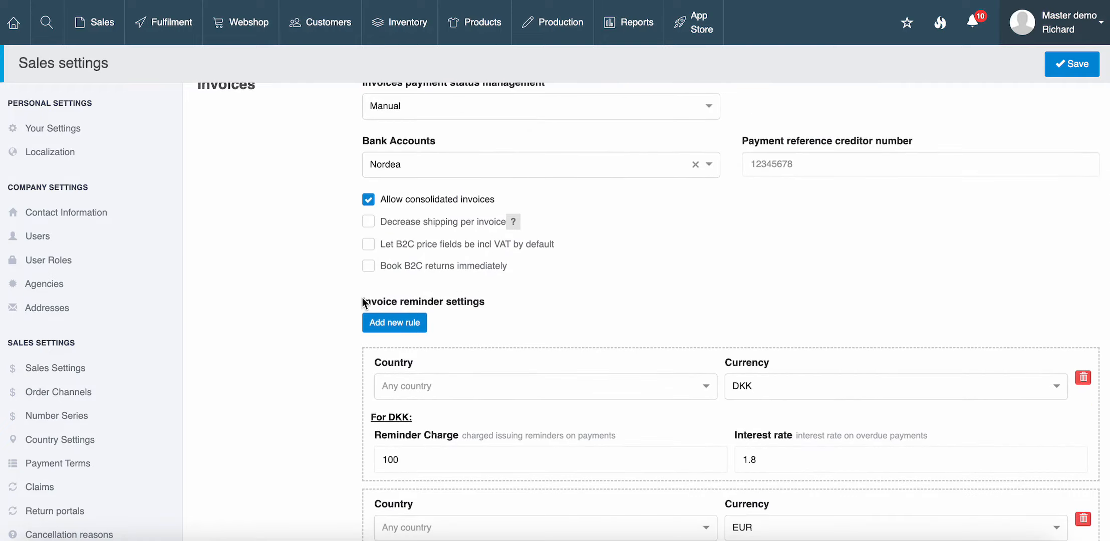
{"action": "mouse_move", "coordinate": [489, 311]}
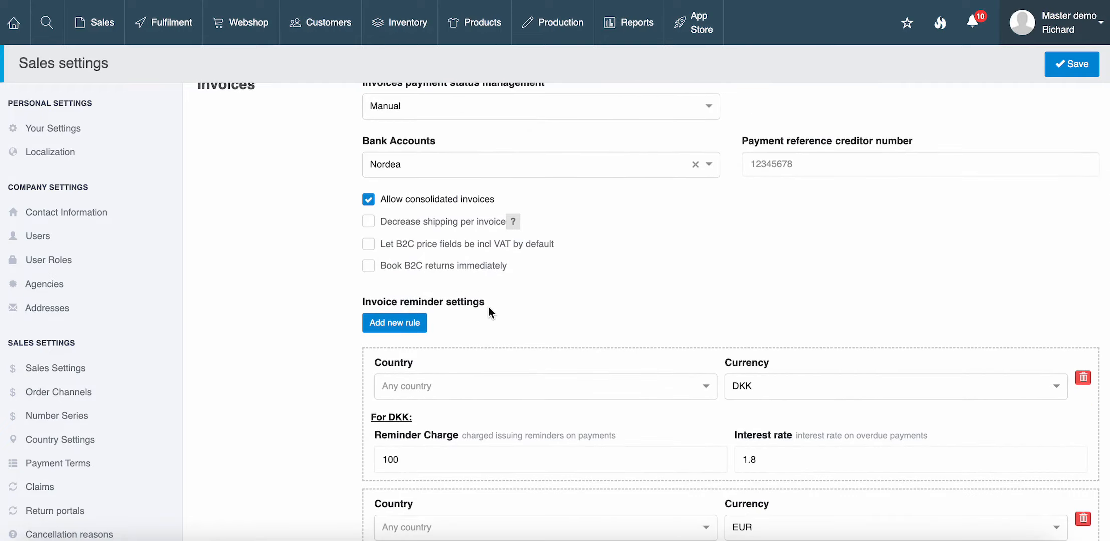
{"action": "scroll", "scroll_direction": "up", "scroll_amount": 3}
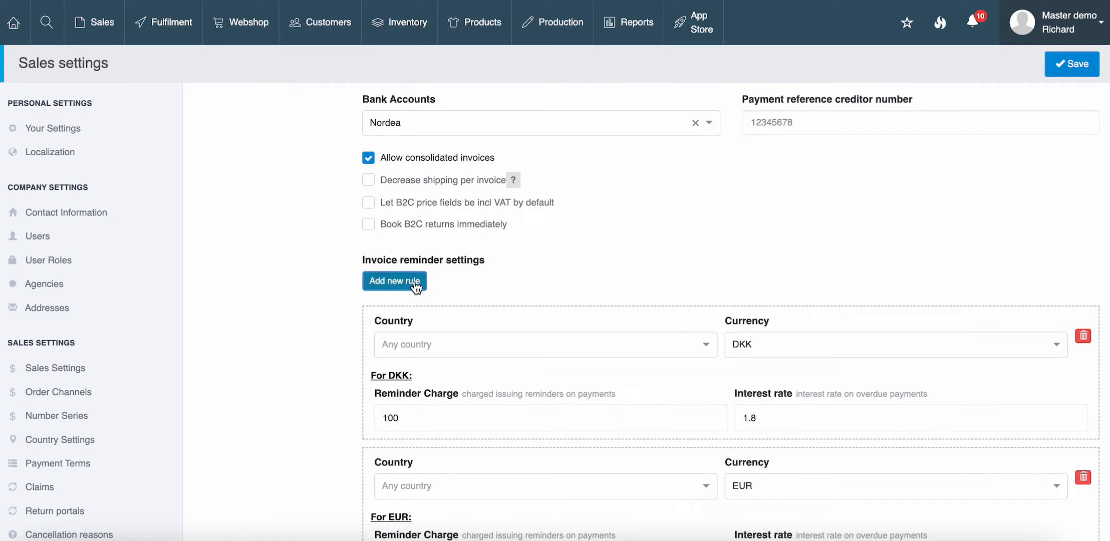
- Create a third invoice reminder rule with EUR as its currency
{"action": "left_click", "coordinate": [394, 282]}
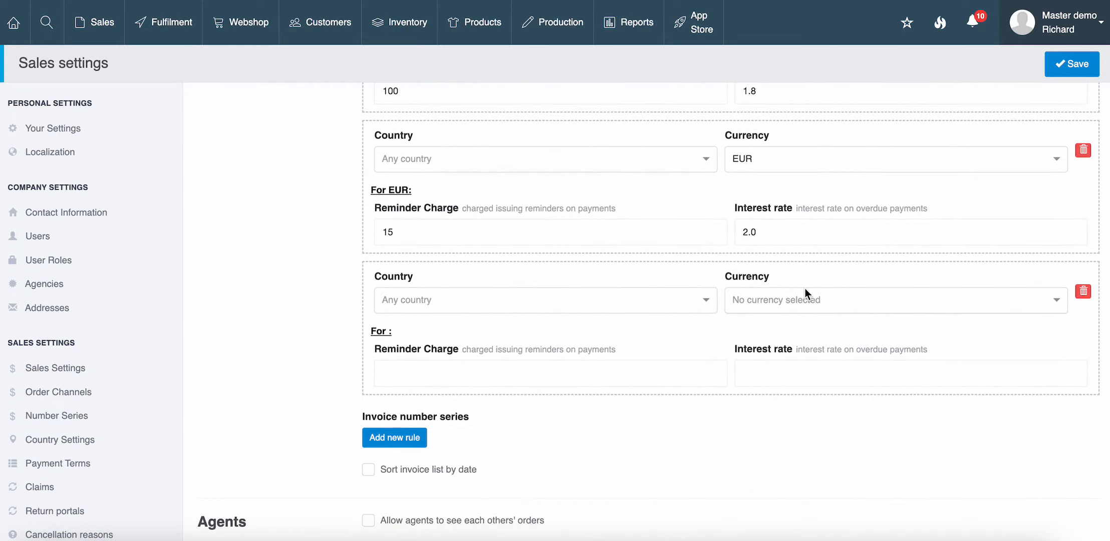
{"action": "mouse_move", "coordinate": [803, 303]}
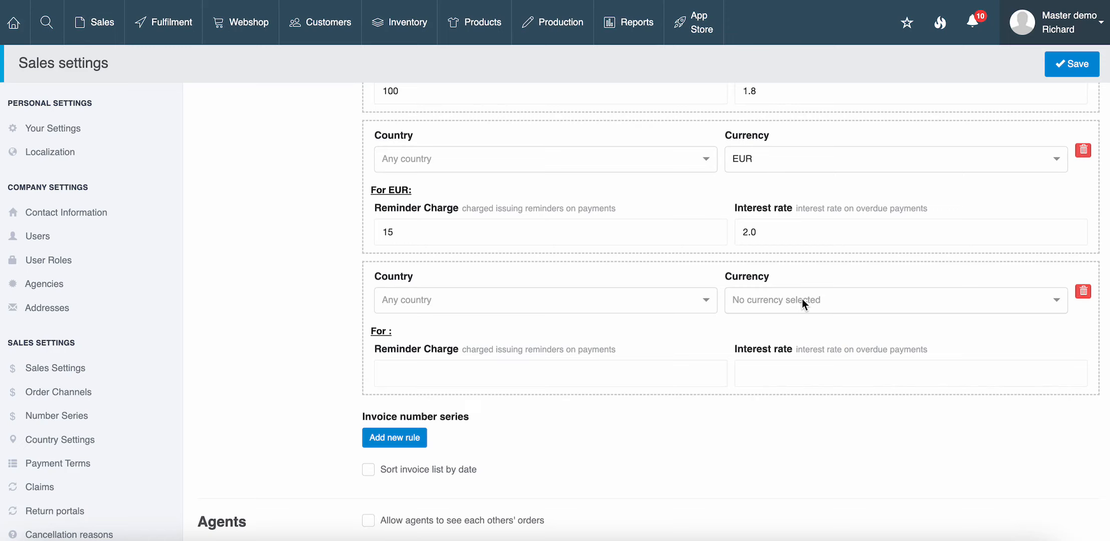
{"action": "left_click", "coordinate": [894, 300]}
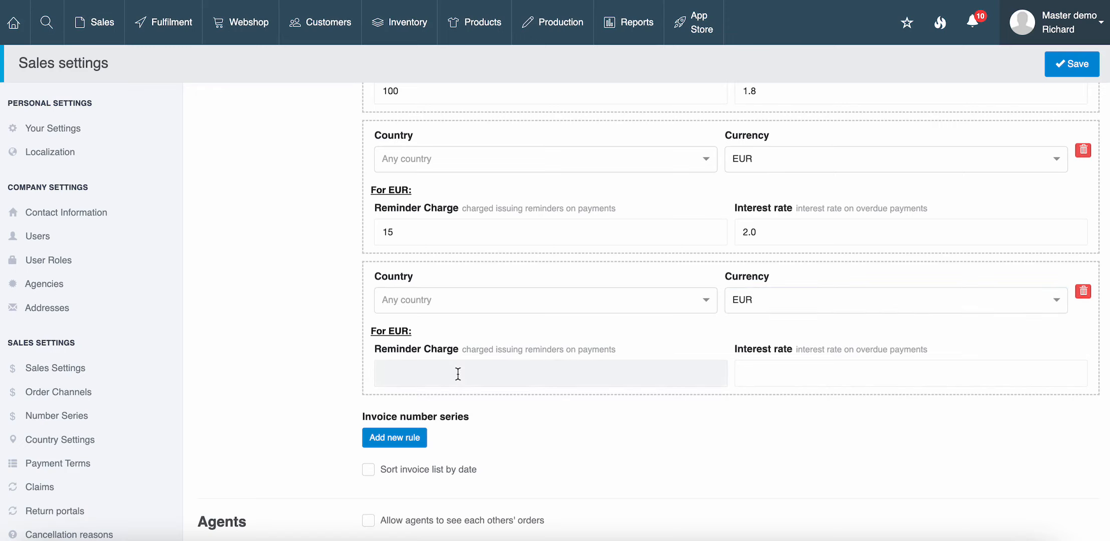
- Fill in reminder charge 15 and interest rate 1.8 on the new EUR rule
{"action": "type", "text": "15"}
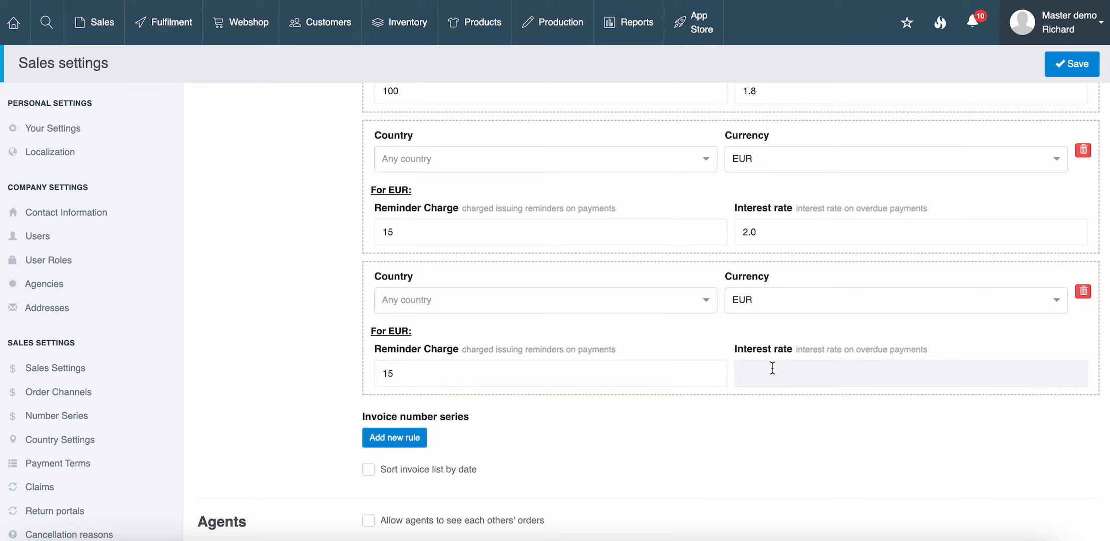
{"action": "type", "text": "1"}
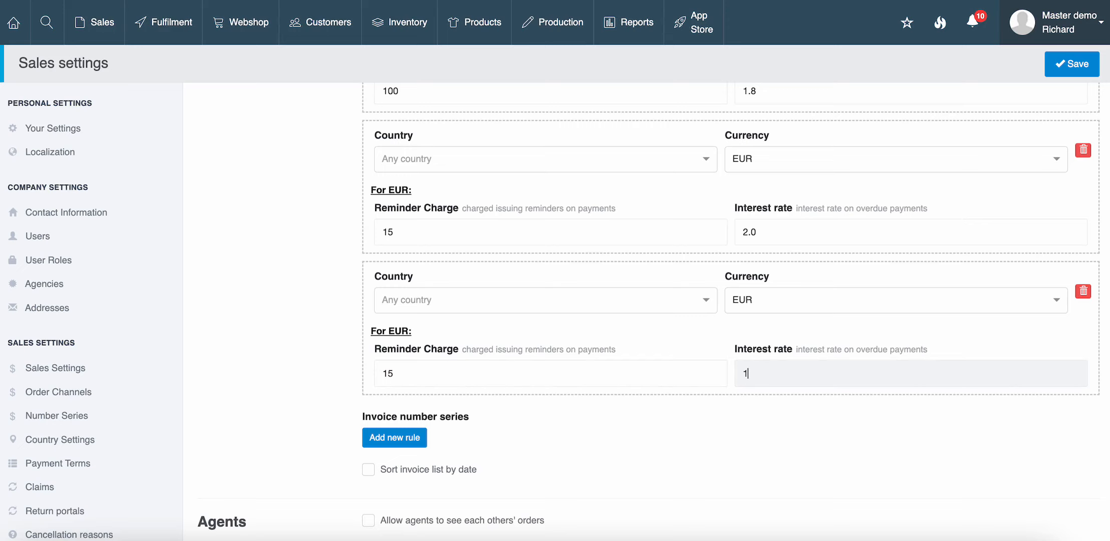
{"action": "type", "text": ".8"}
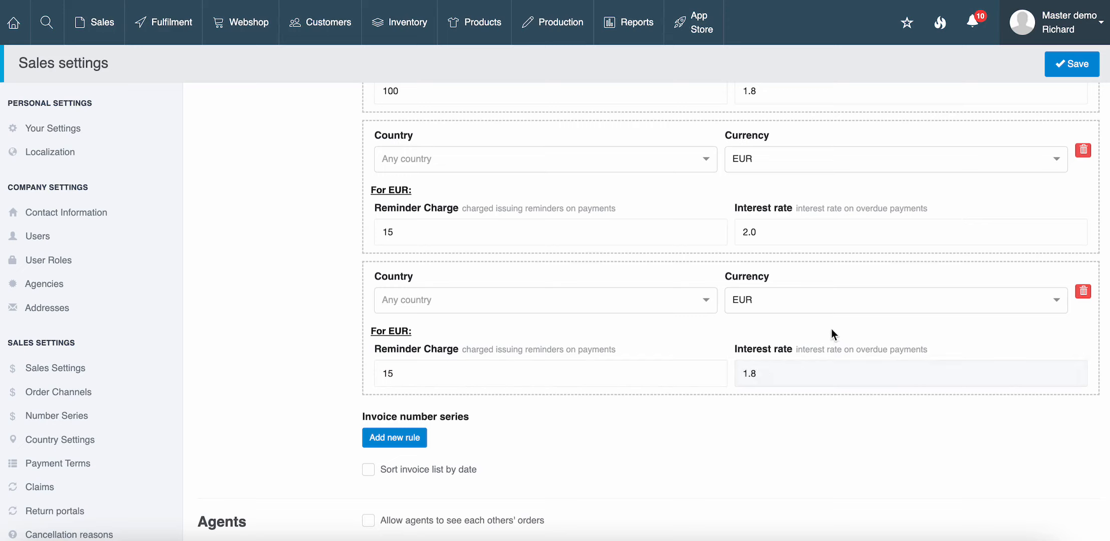
{"action": "mouse_move", "coordinate": [997, 189]}
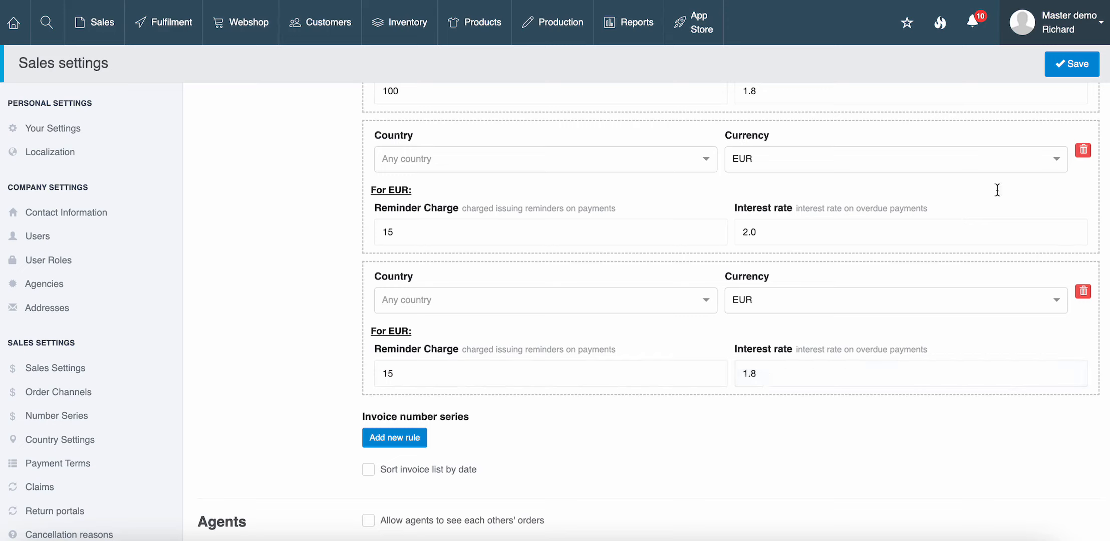
- Set the new EUR rule's interest rate to 0 and save the sales settings
{"action": "left_click", "coordinate": [1071, 64]}
{"action": "type", "text": "0"}
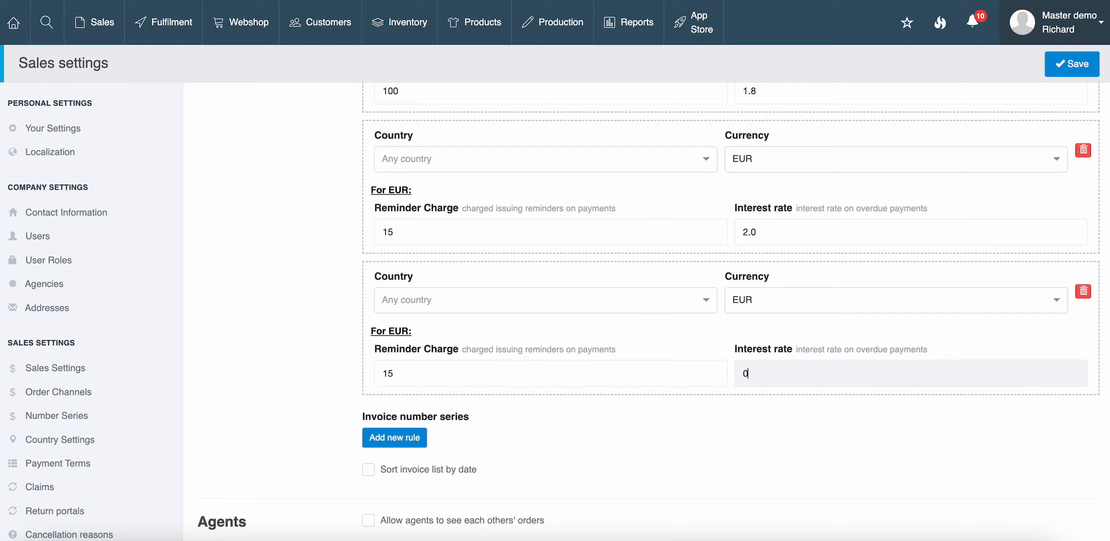
{"action": "left_click", "coordinate": [1071, 64]}
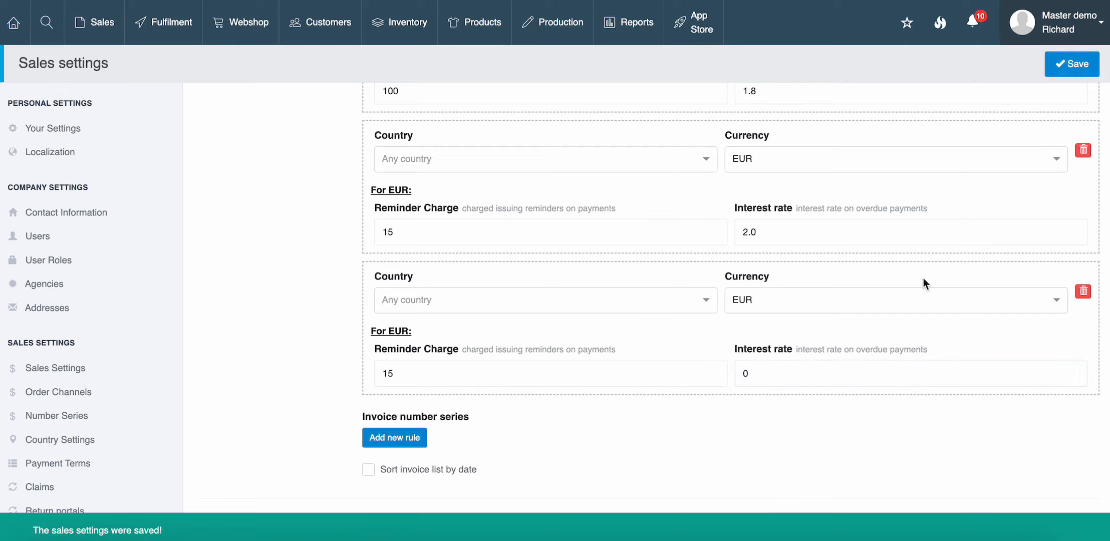